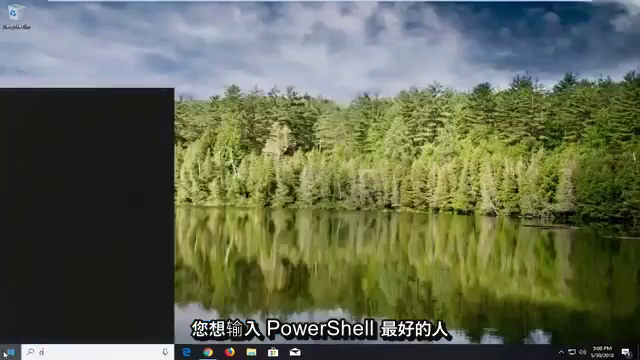
Step: Search Start for 'powershell' and launch Windows PowerShell as administrator
{"action": "type", "text": "powershell"}
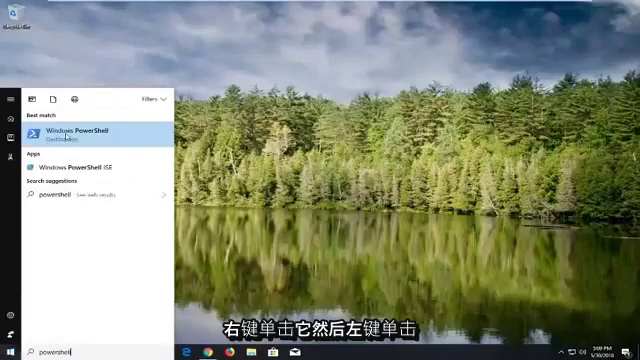
{"action": "right_click", "coordinate": [70, 130]}
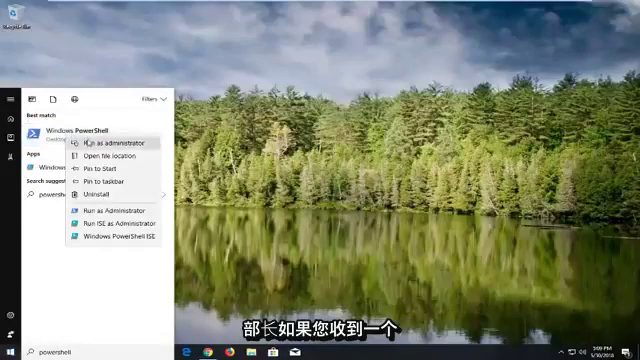
{"action": "left_click", "coordinate": [116, 142]}
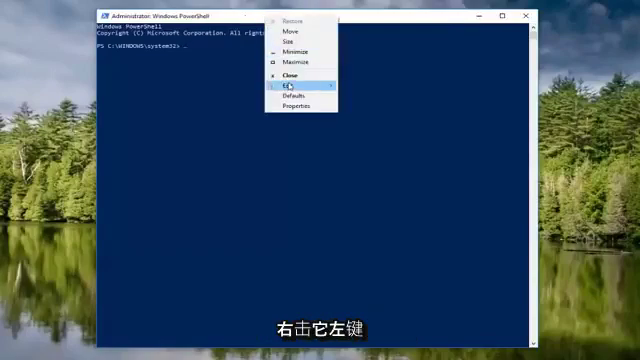
Step: Paste the Get-AppxPackage re-register command via Edit > Paste and run it
{"action": "left_click", "coordinate": [300, 100]}
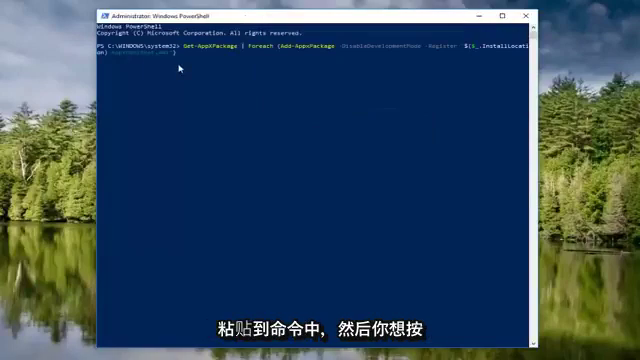
{"action": "key", "text": "Enter"}
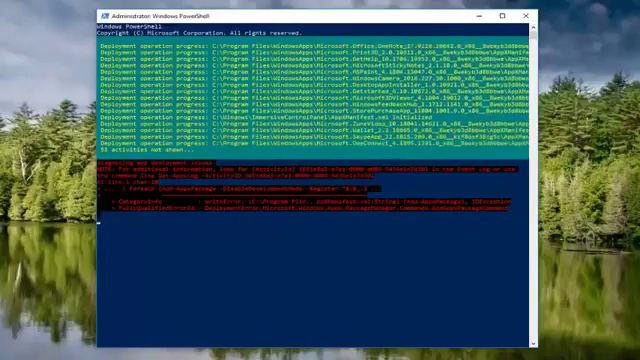
Step: Scroll the console to review the finished deployment output and red error messages
{"action": "scroll", "scroll_direction": "down", "scroll_amount": 3}
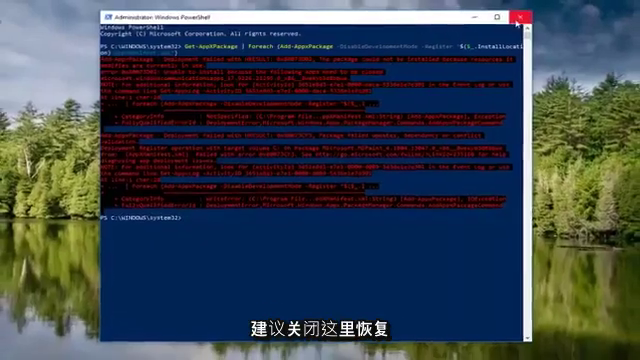
Step: Close the administrator PowerShell window to return to the desktop
{"action": "left_click", "coordinate": [528, 12]}
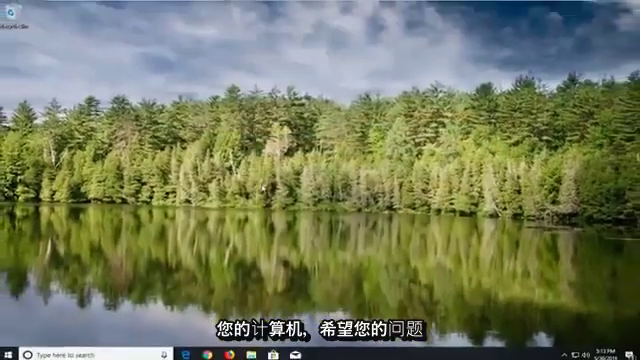